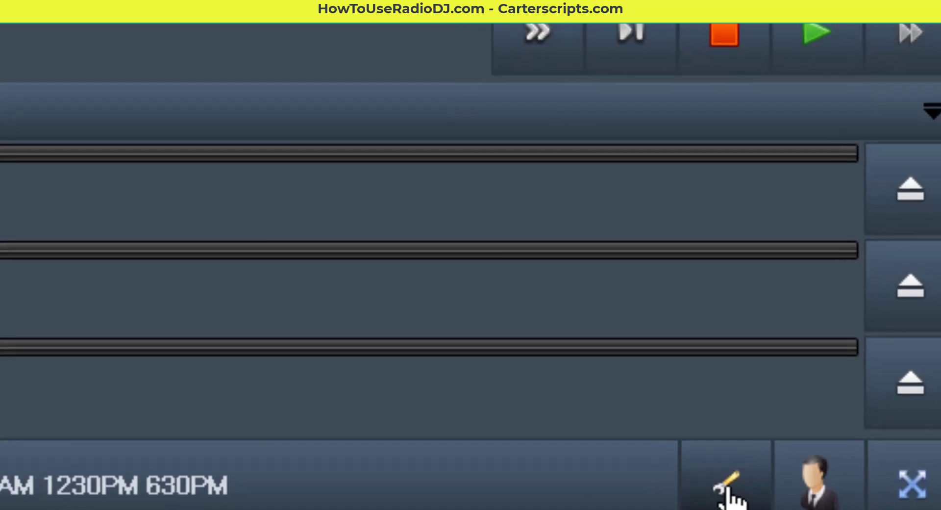
Bring up the RadioDJ Configuration panel and its main Options settings
click(725, 474)
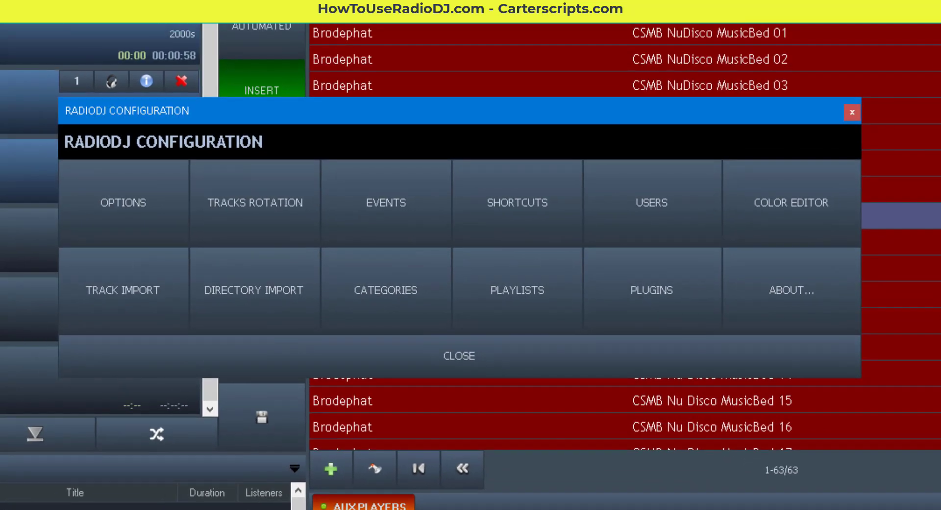
mouse_move(135, 207)
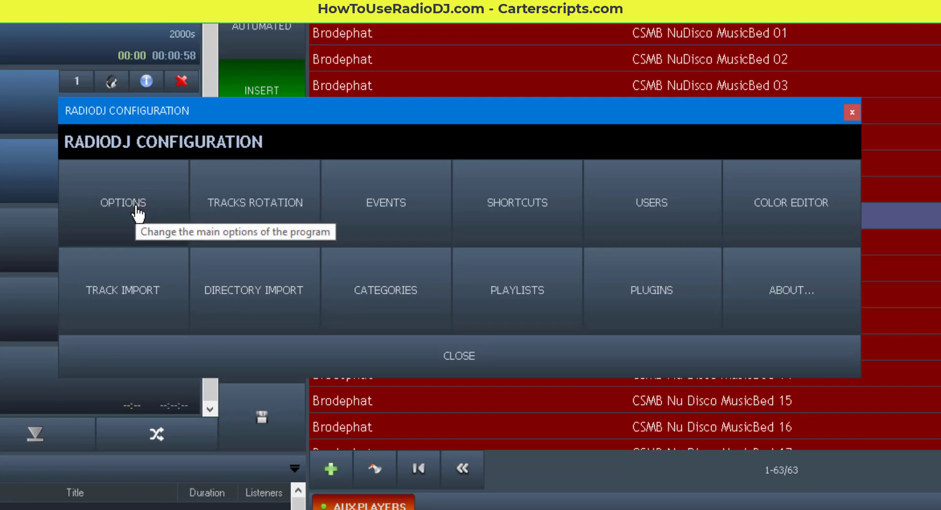
click(123, 202)
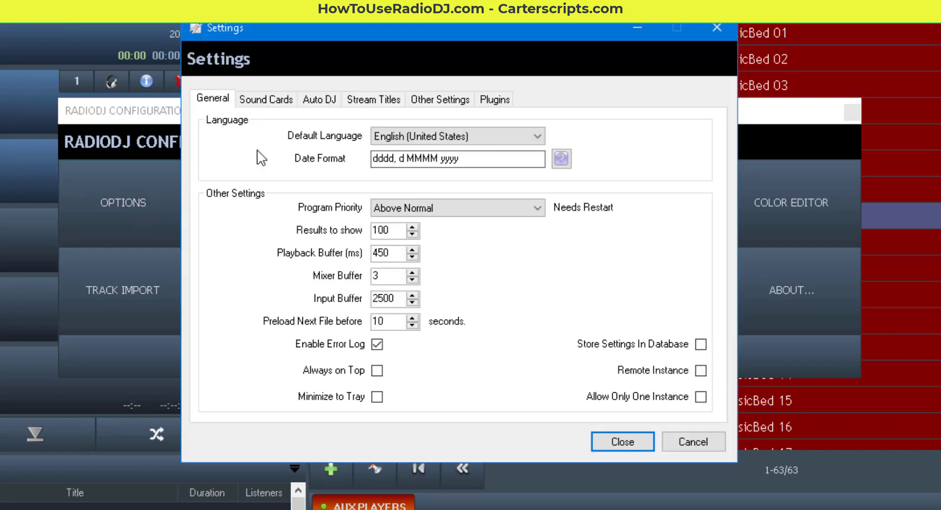
Review the Sound Cards assignments — Monitoring (CUE) on OUT 1-2 (BEHRINGER X-LIVE), the rest on CABLE-D — and close settings unchanged
click(266, 99)
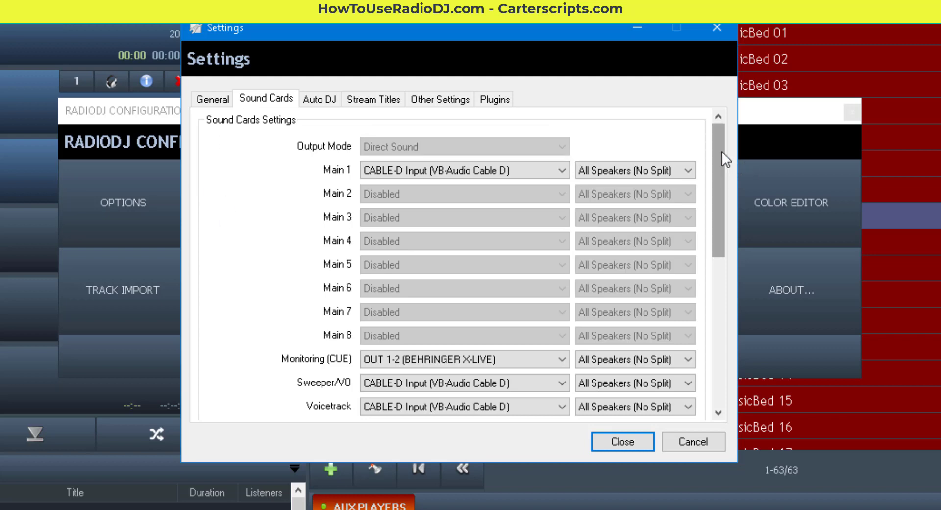
scroll(down, 3)
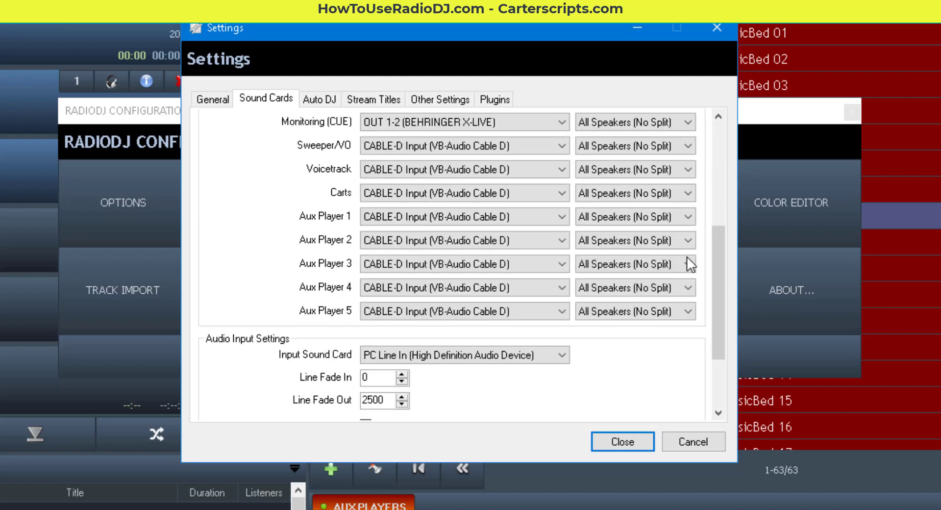
scroll(up, 3)
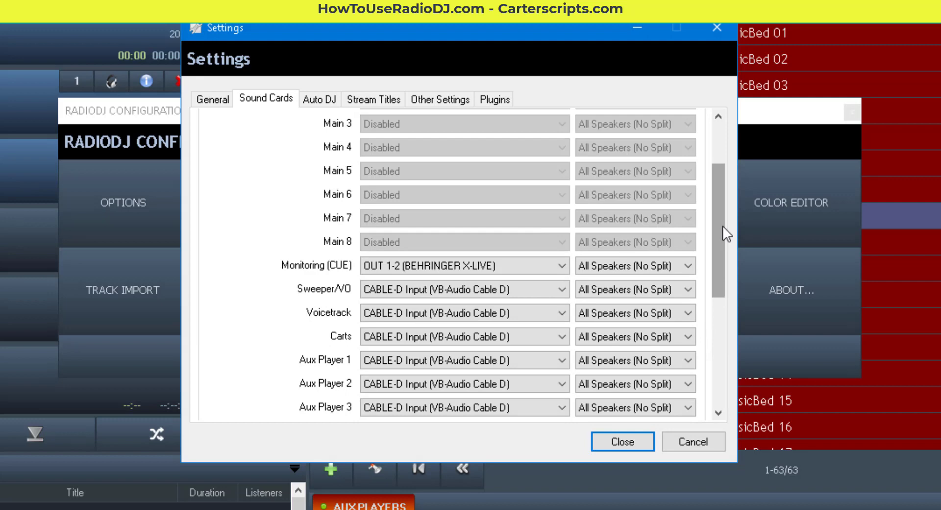
mouse_move(718, 241)
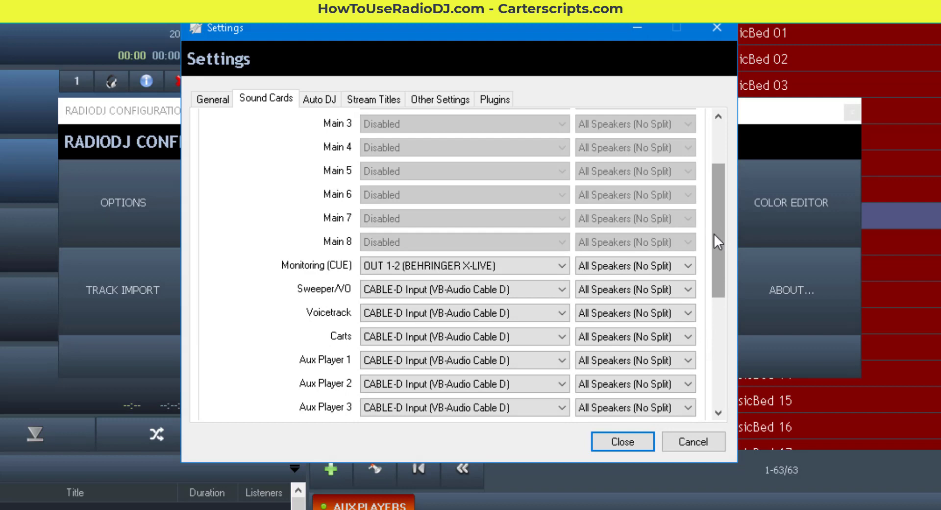
mouse_move(704, 239)
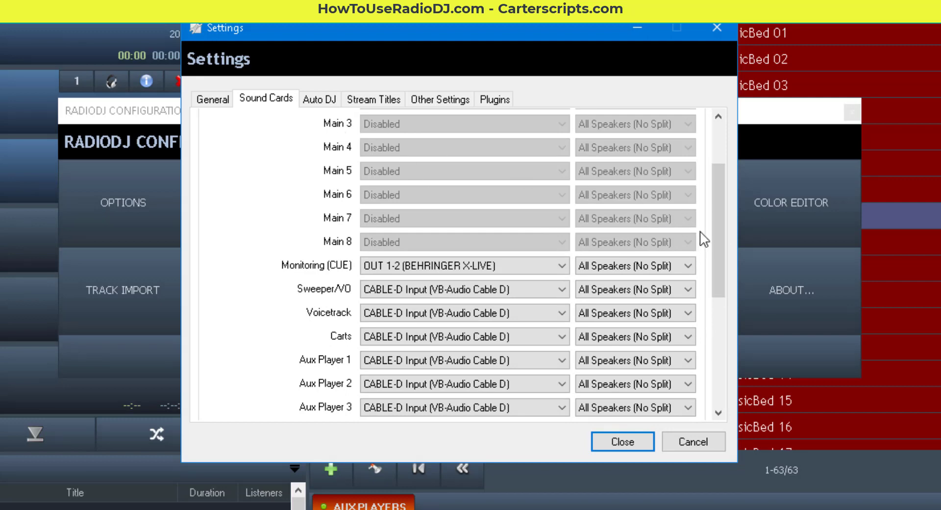
scroll(up, 3)
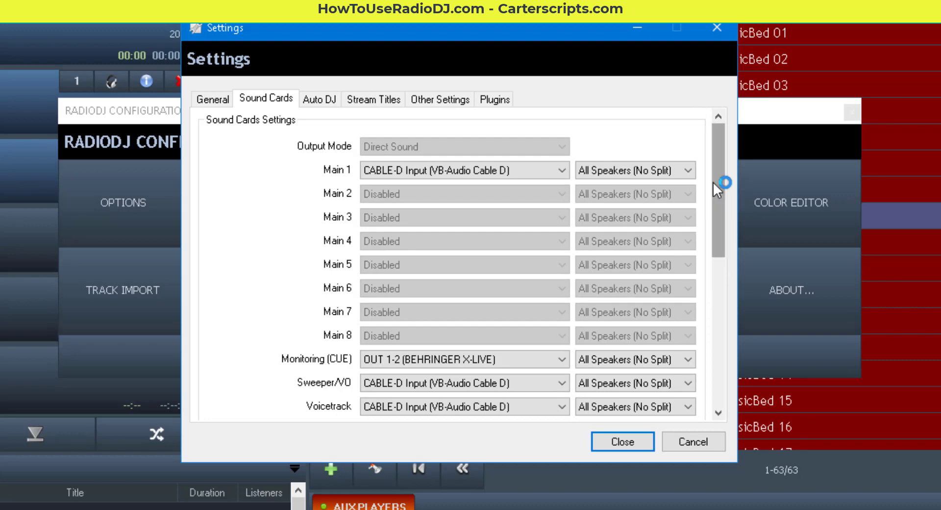
mouse_move(723, 189)
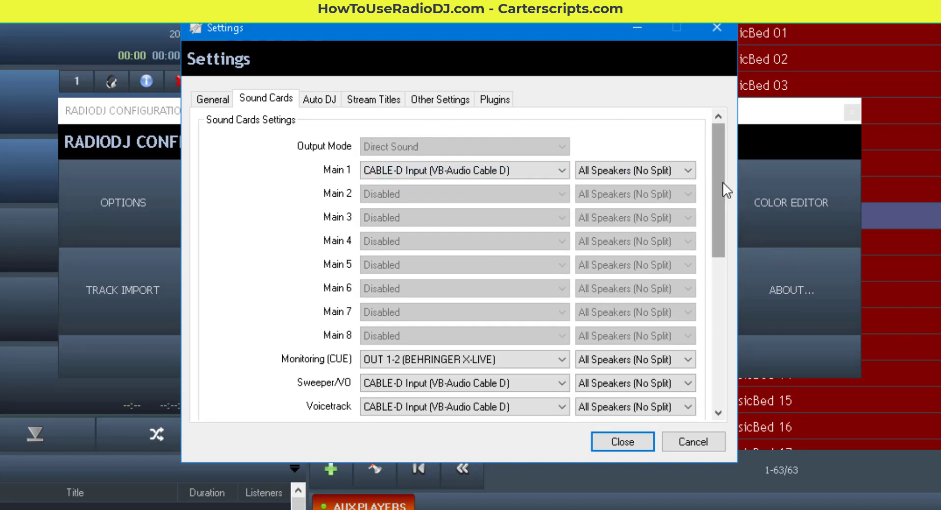
scroll(down, 3)
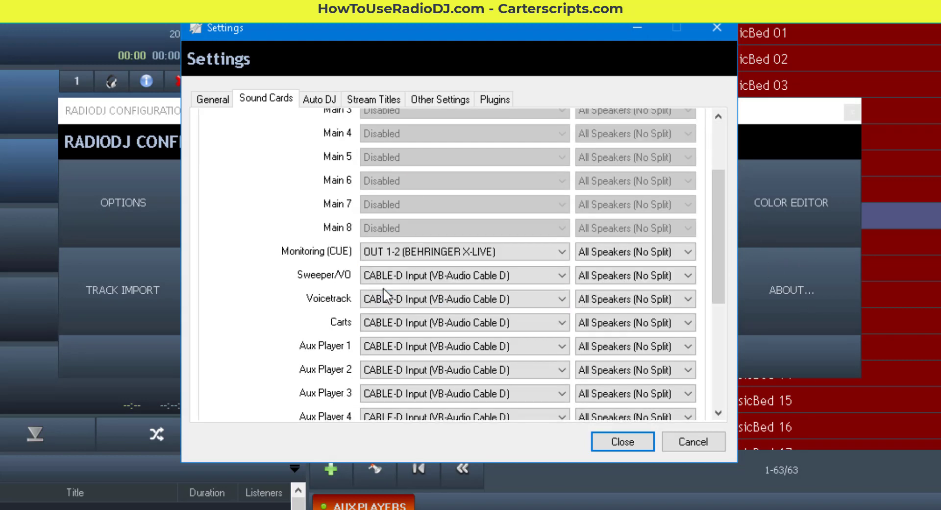
mouse_move(347, 327)
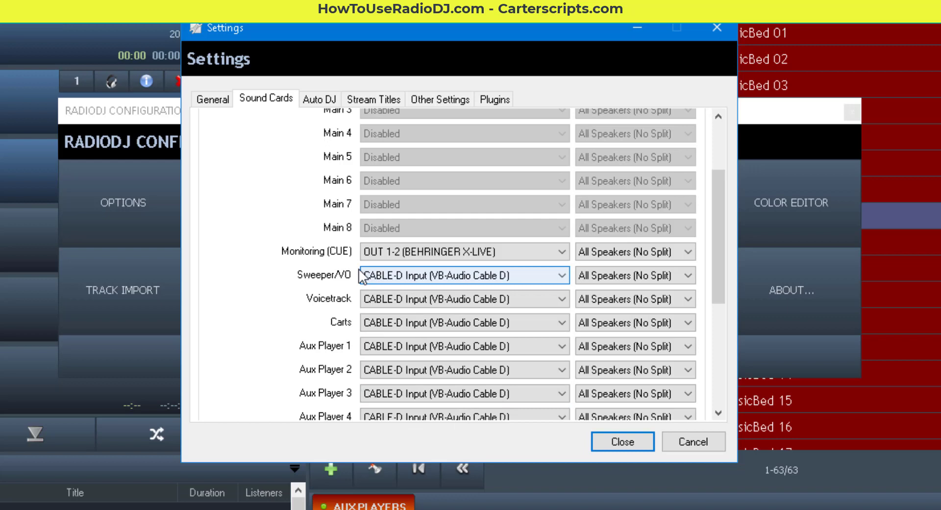
mouse_move(304, 258)
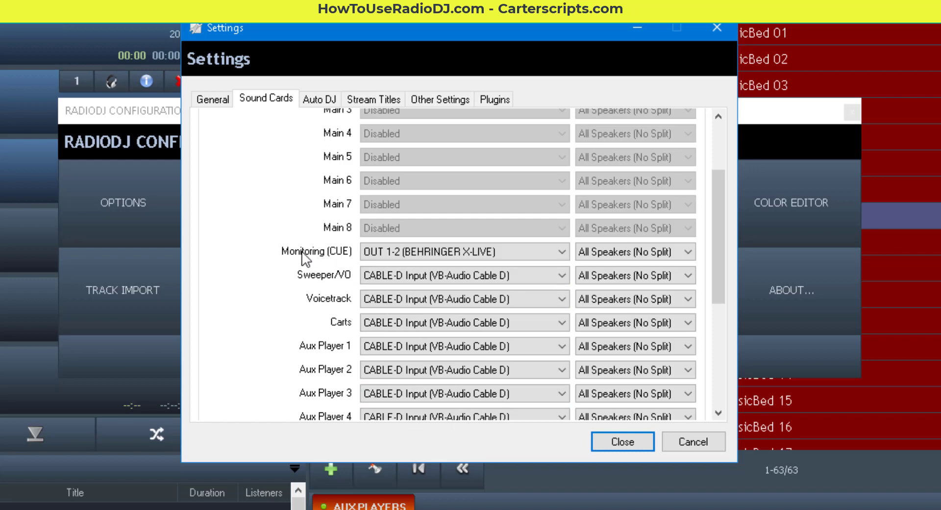
click(463, 251)
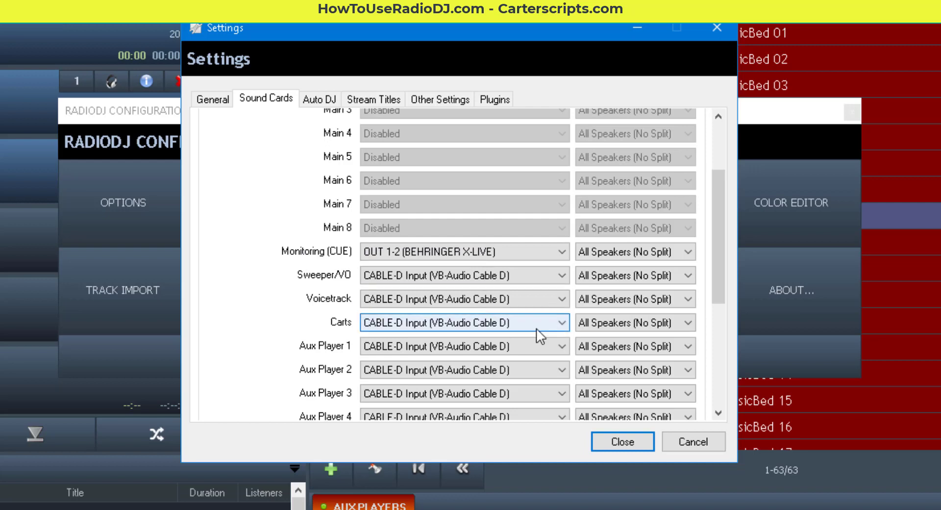
click(622, 442)
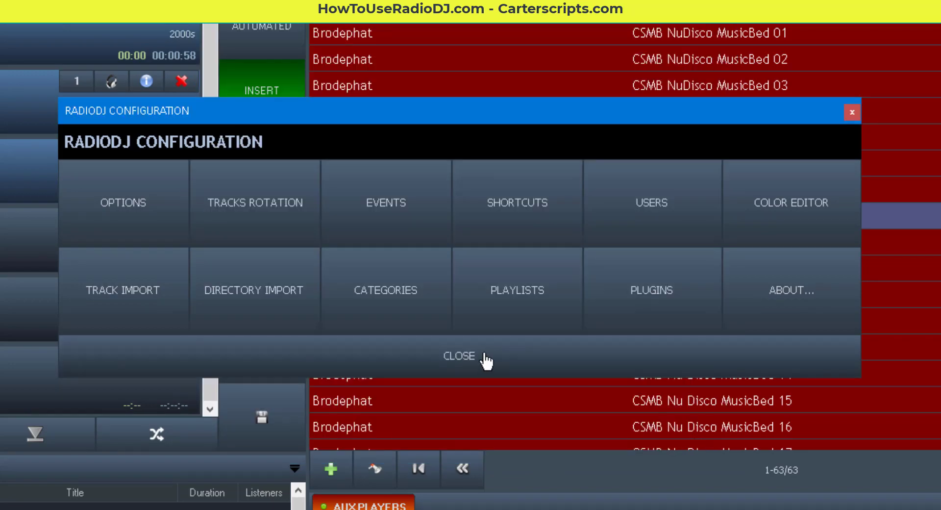
Close the configuration panel and browse the track library down to the later Nu Disco MusicBed entries
click(458, 356)
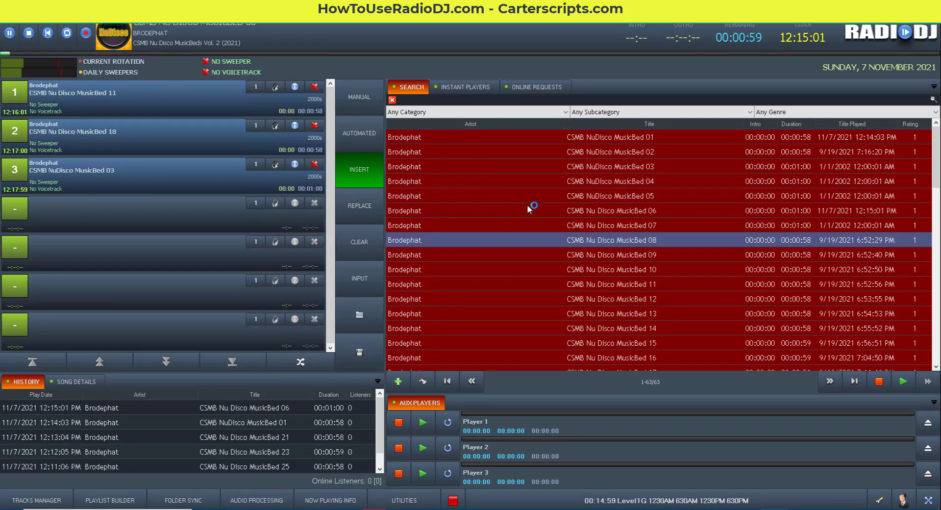
scroll(down, 3)
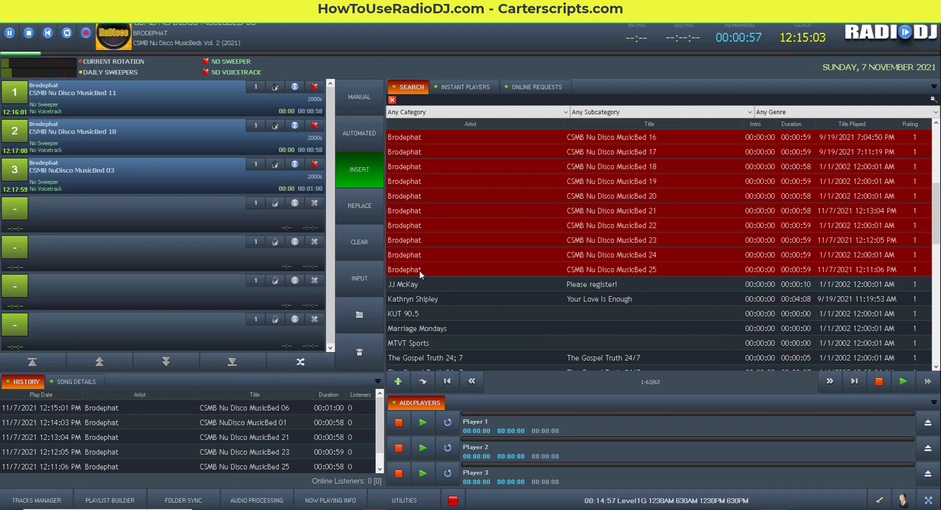
mouse_move(414, 302)
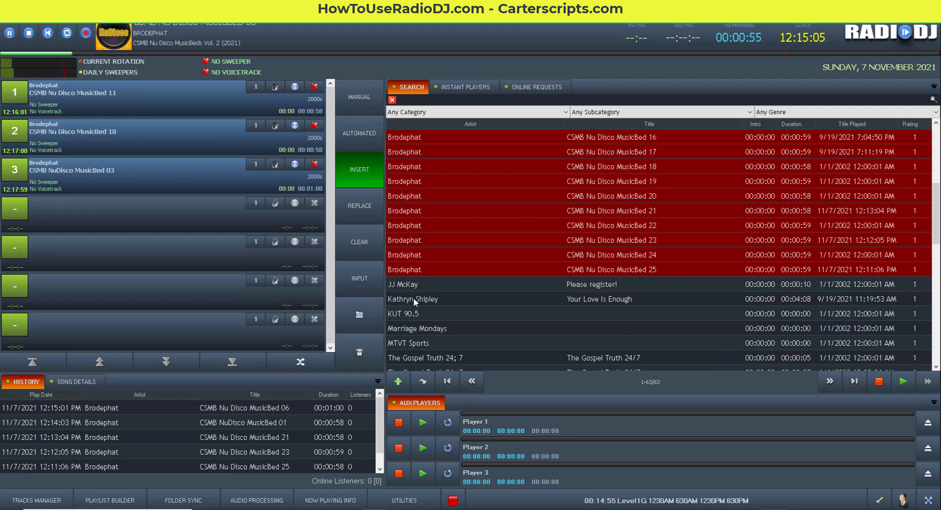
click(413, 298)
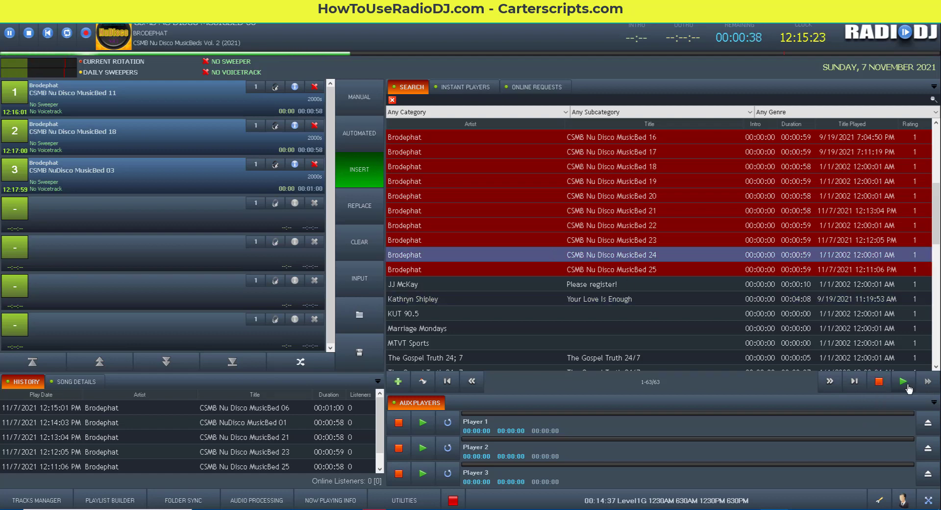
mouse_move(870, 376)
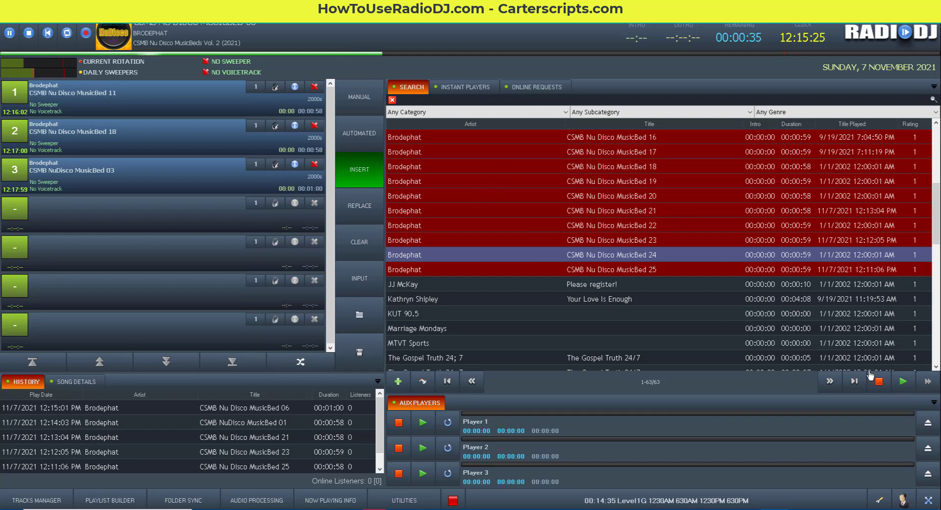
mouse_move(633, 280)
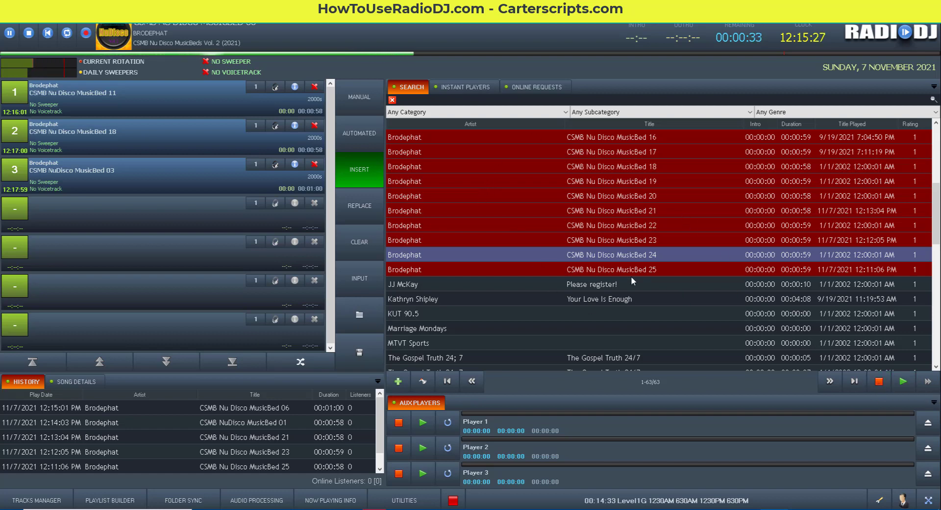
mouse_move(579, 247)
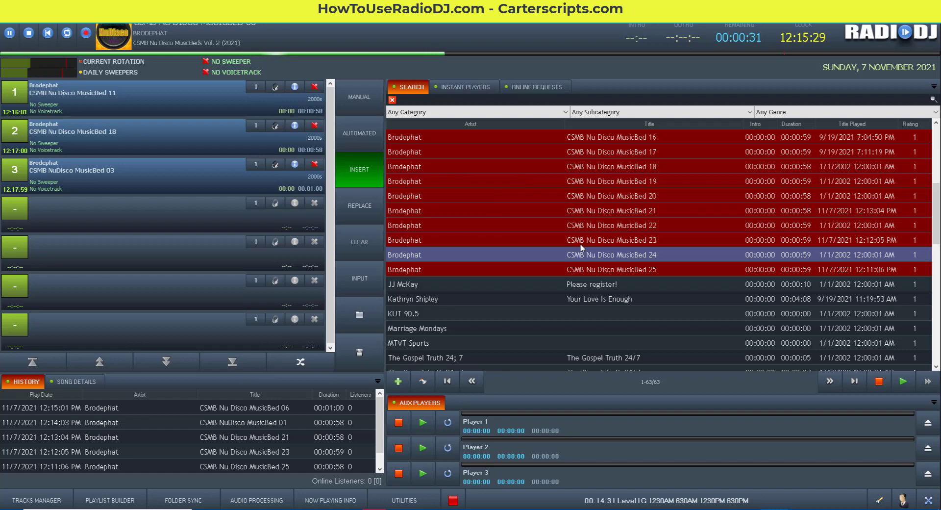
mouse_move(519, 210)
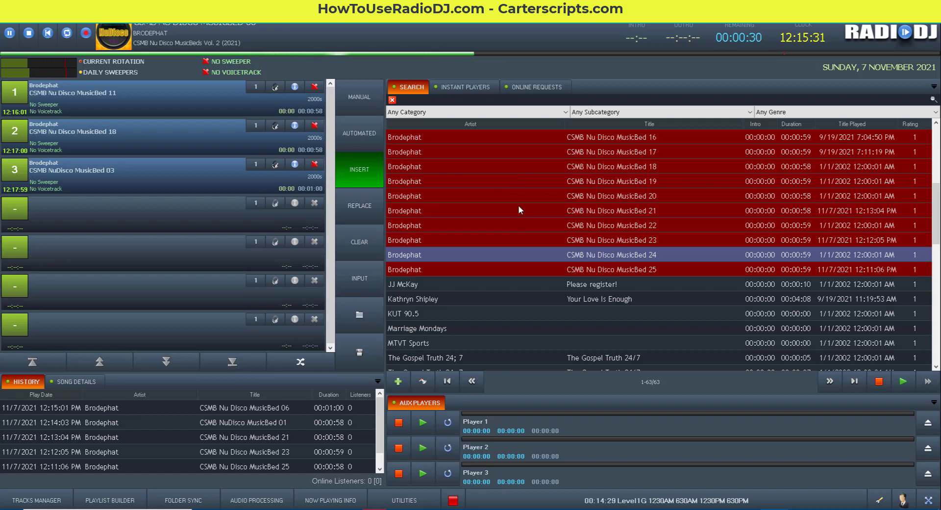
mouse_move(265, 85)
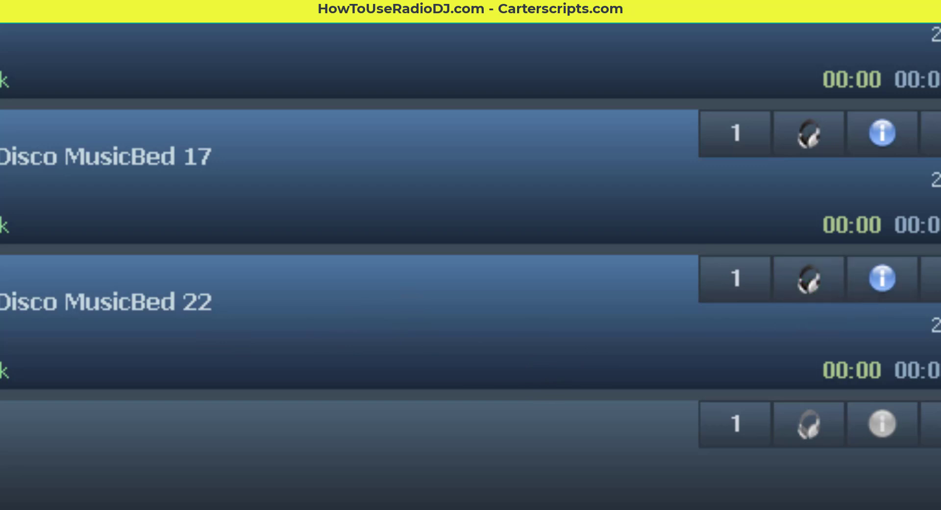
mouse_move(807, 279)
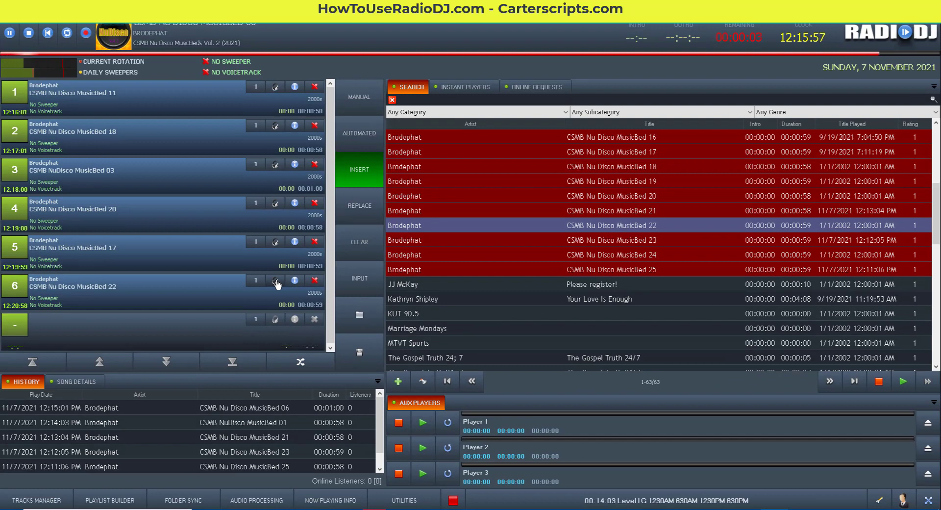
mouse_move(609, 284)
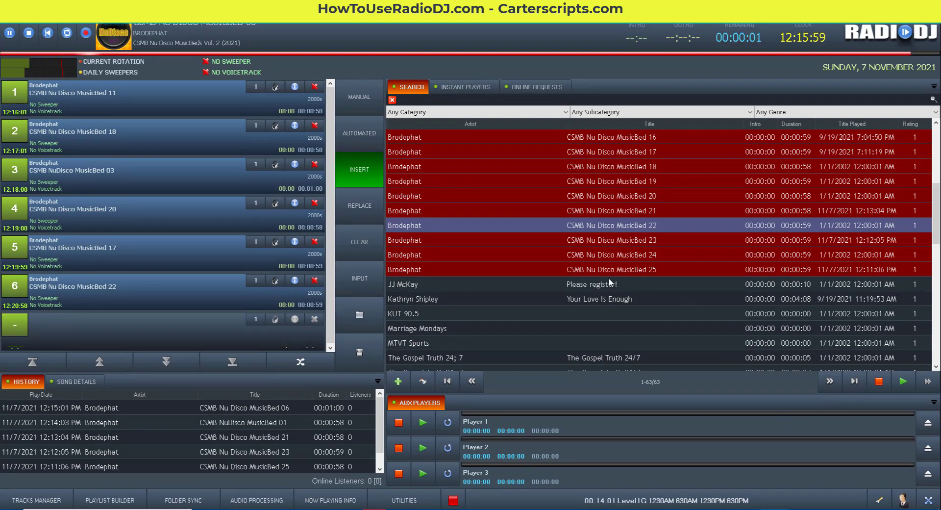
Play CSMB Nu Disco MusicBed 20 from its Track Edit window so it sounds on the cue output
click(903, 380)
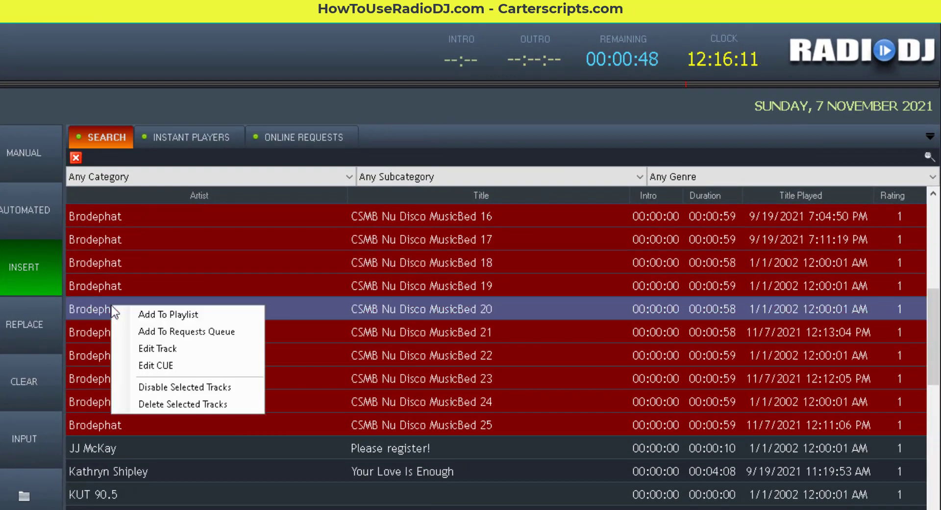
mouse_move(158, 348)
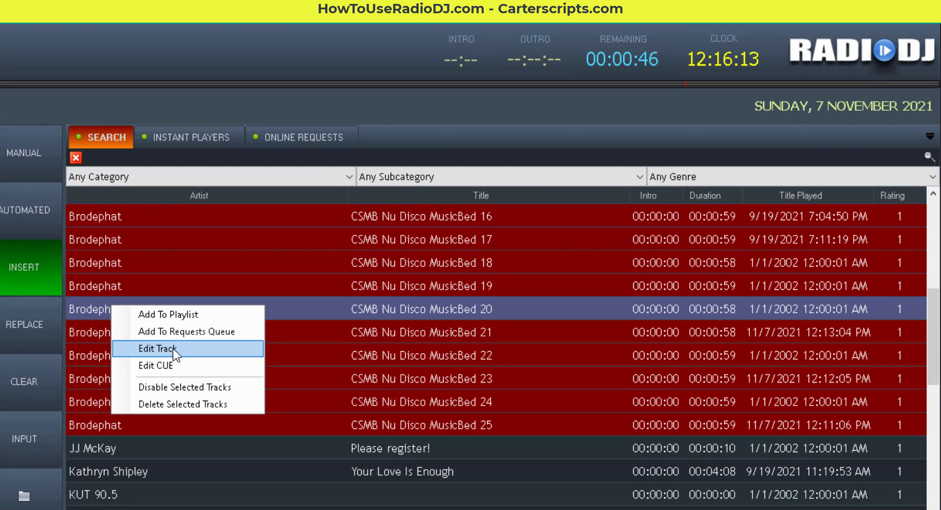
click(158, 348)
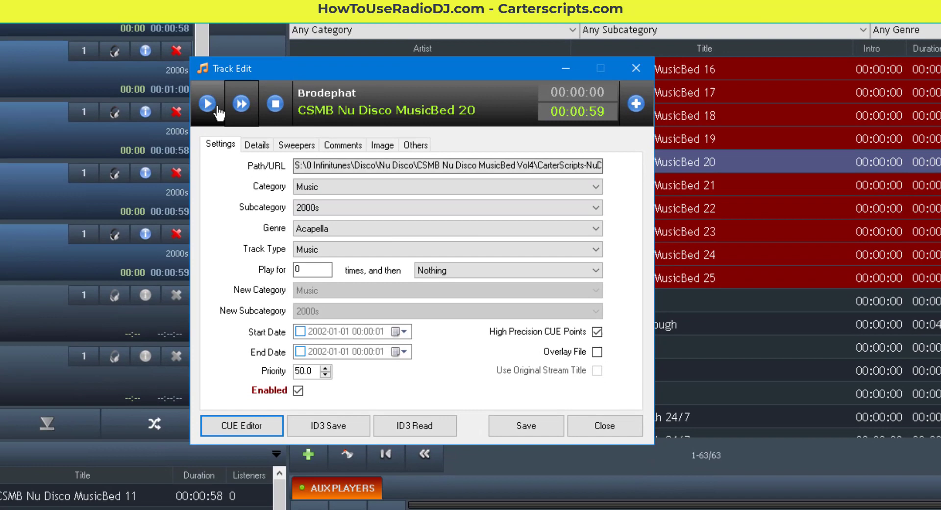
click(207, 103)
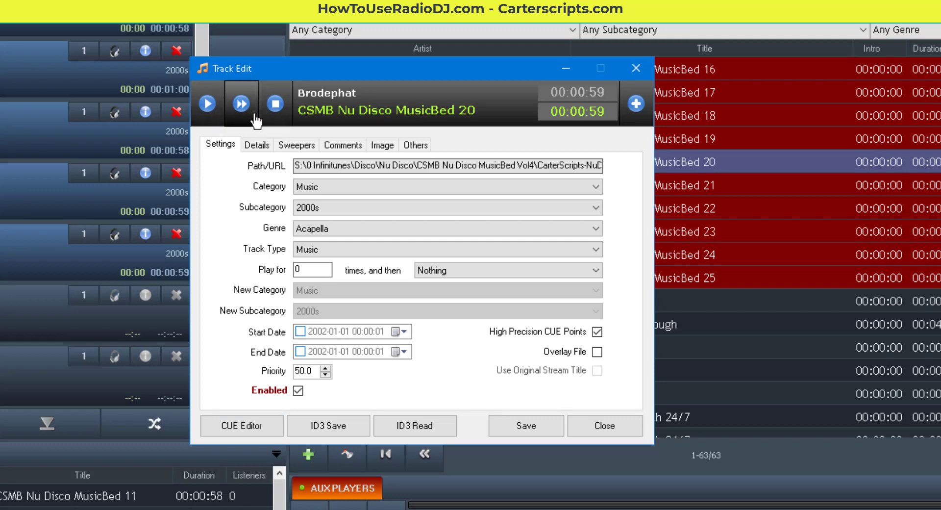
mouse_move(241, 425)
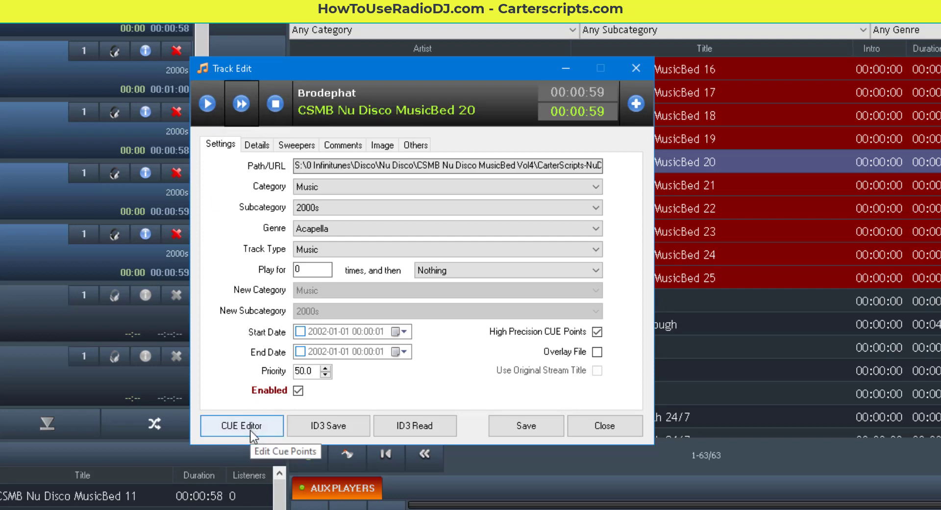
Audition MusicBed 20 inside the CUE Editor, including the cue-operations preview
click(241, 425)
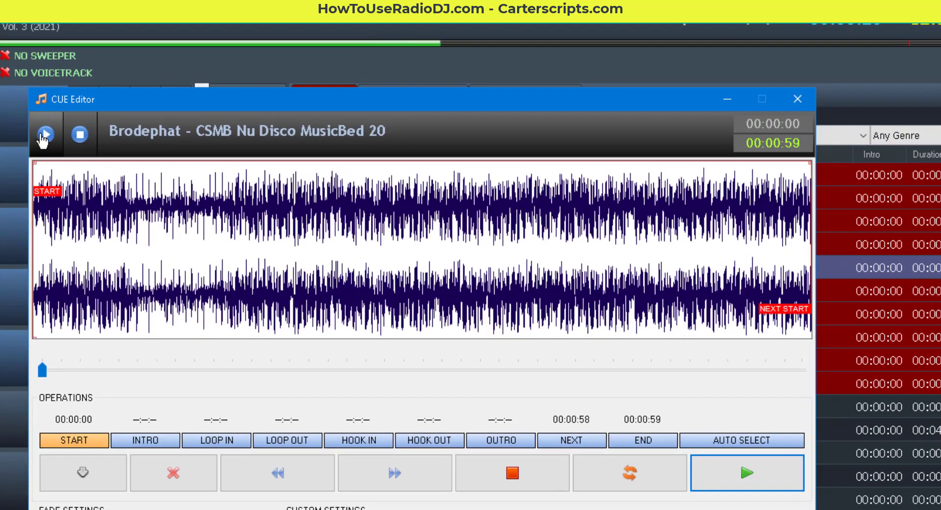
click(44, 134)
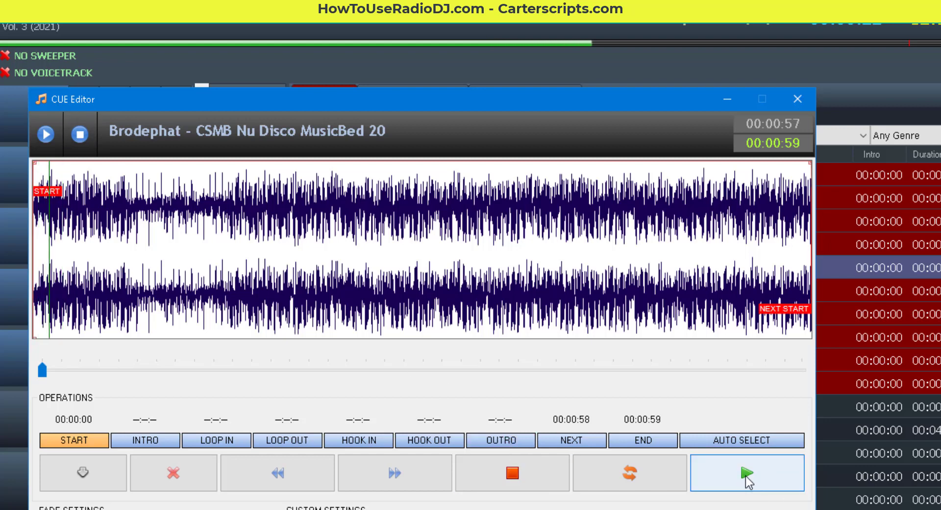
click(512, 472)
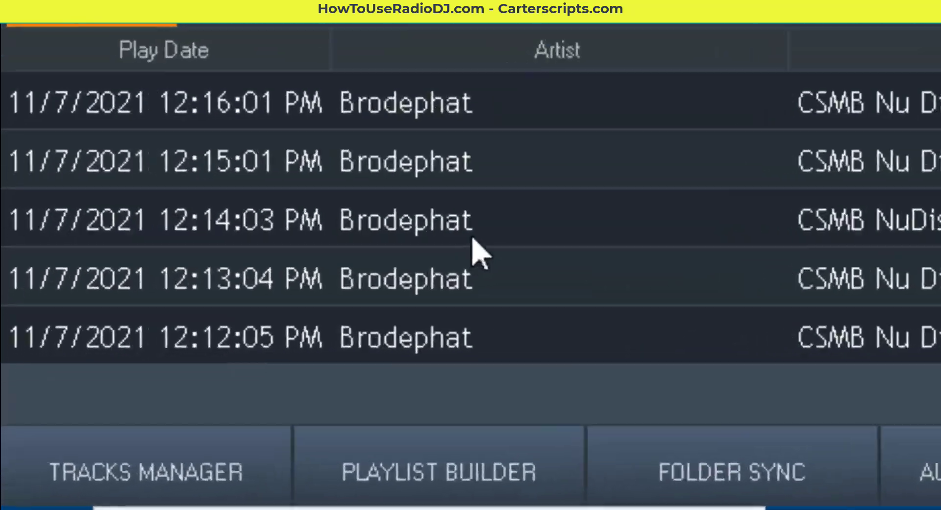
mouse_move(216, 474)
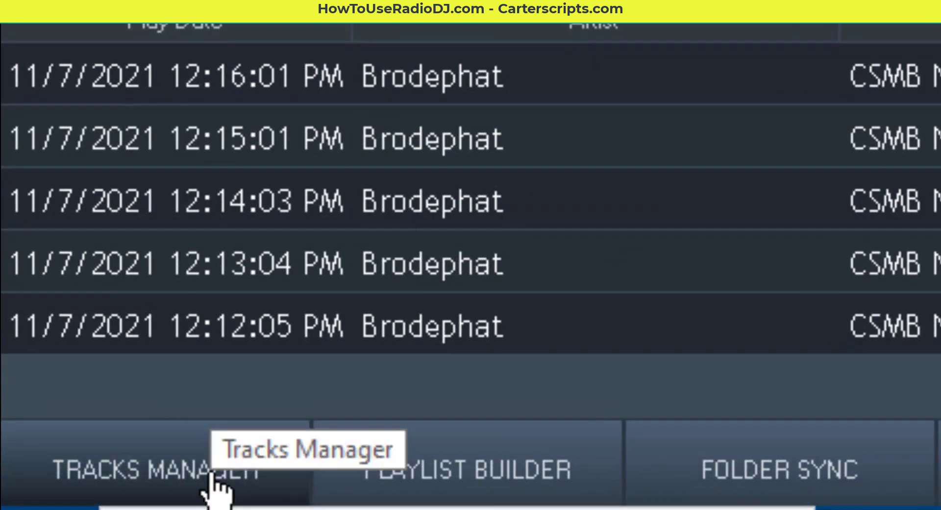
Bring up the Tracks Manager and briefly view a library track's details
click(155, 469)
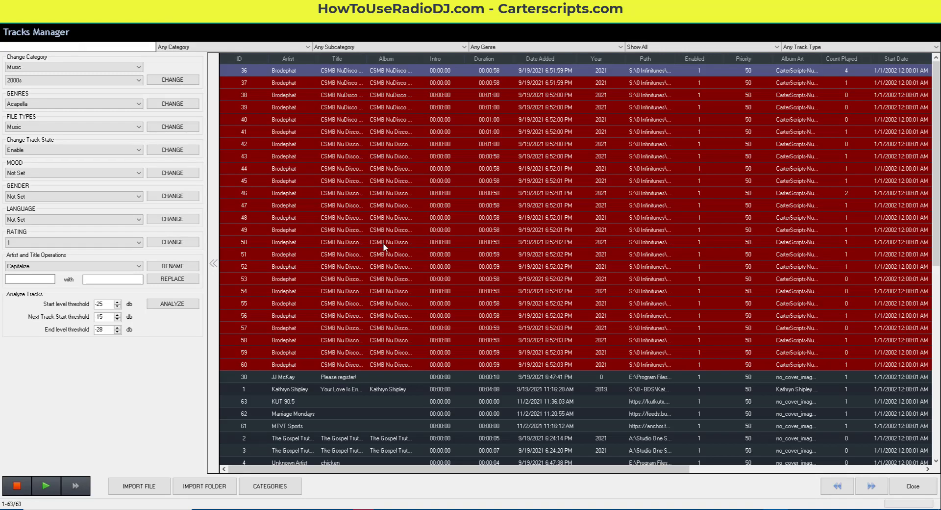
double_click(337, 242)
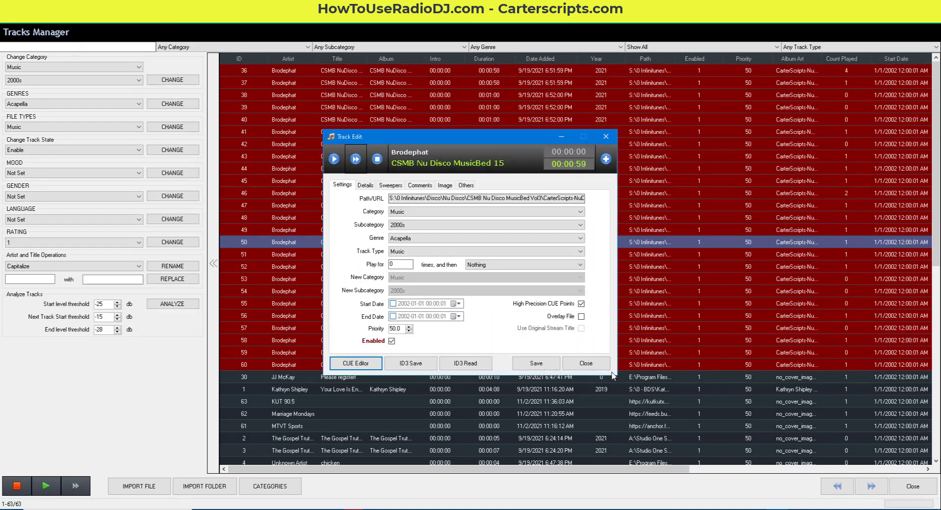
click(584, 363)
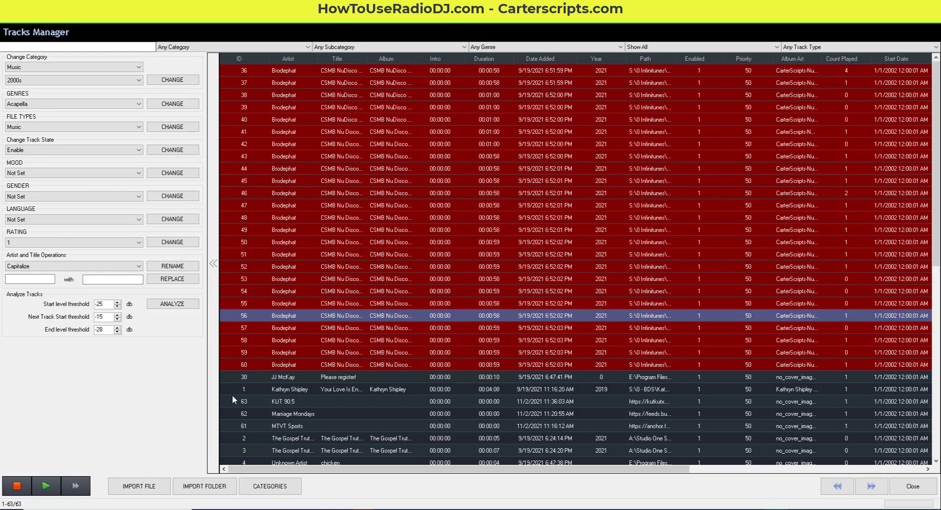
mouse_move(46, 485)
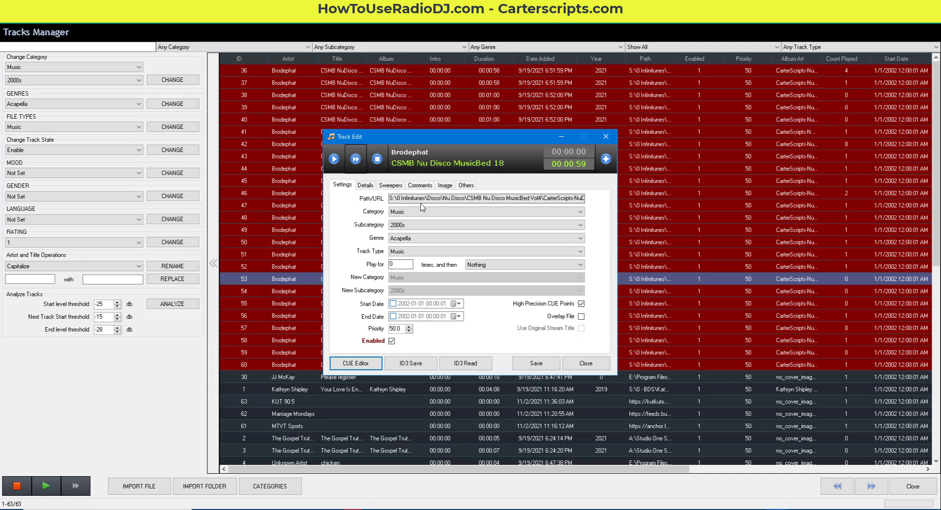
Play and stop MusicBed 18 from its track editor, then leave the CUE Editor unsaved
click(376, 159)
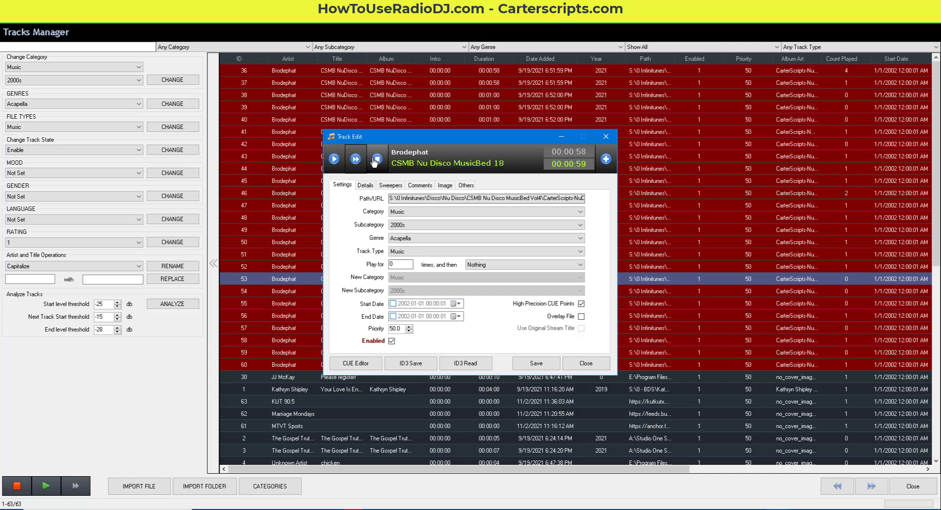
click(355, 364)
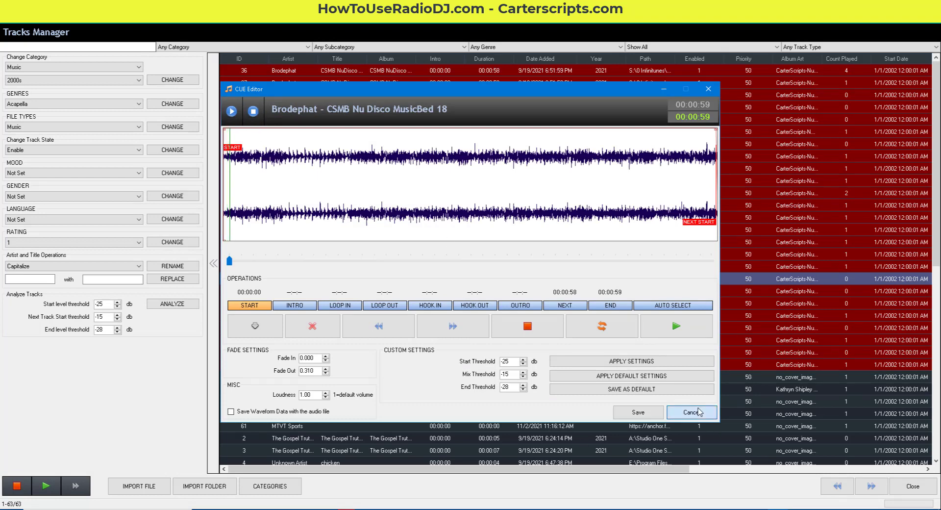
click(689, 413)
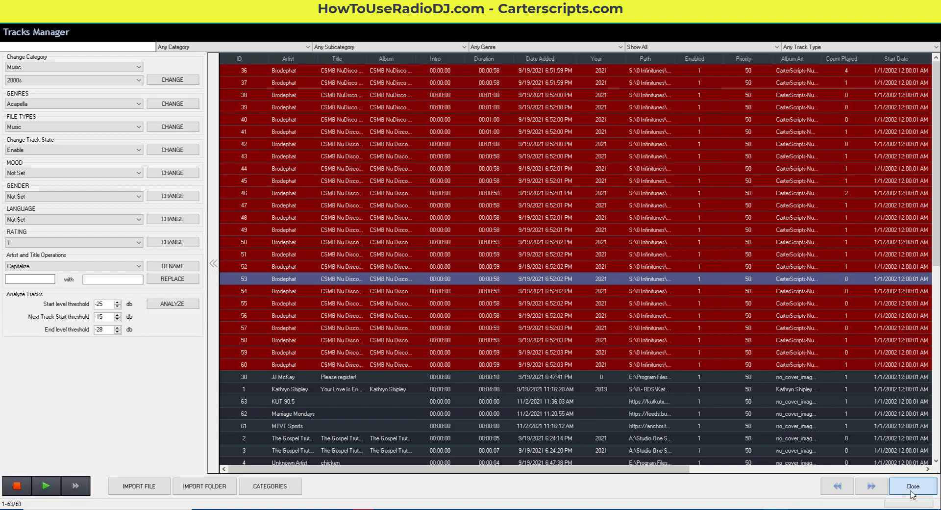
Leave the Tracks Manager for the Playlist Builder and audition MusicBed 25 there
click(910, 486)
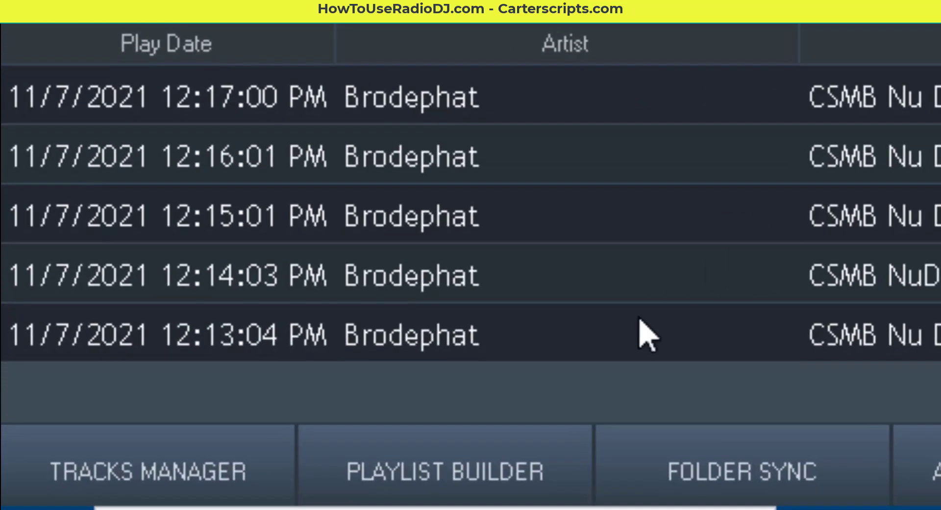
click(443, 470)
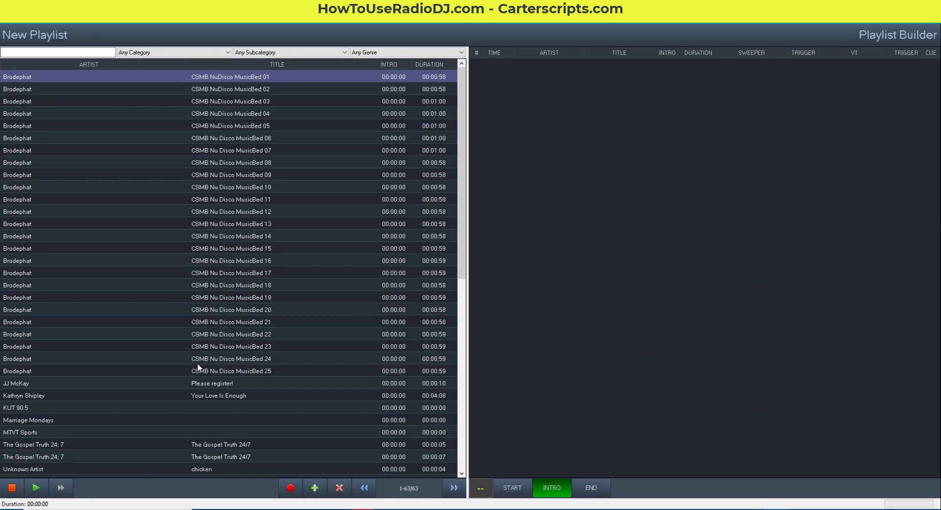
mouse_move(190, 204)
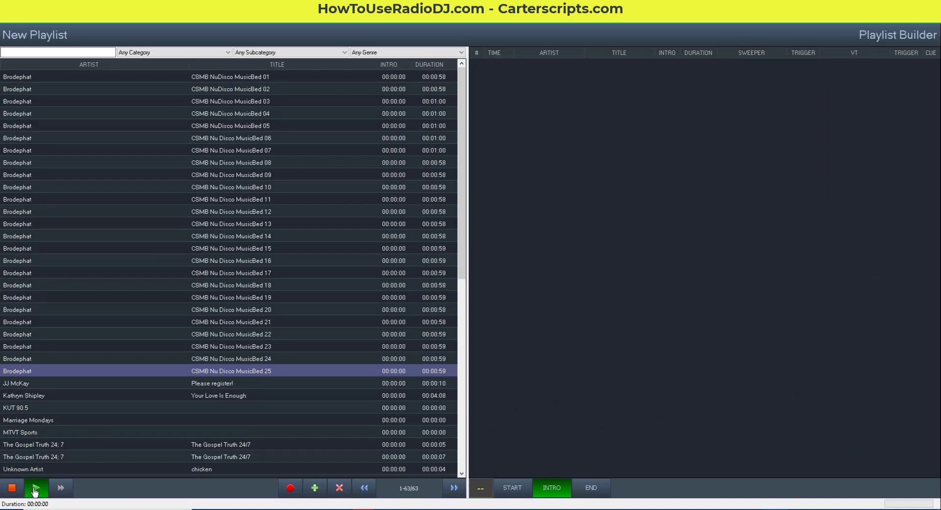
click(36, 487)
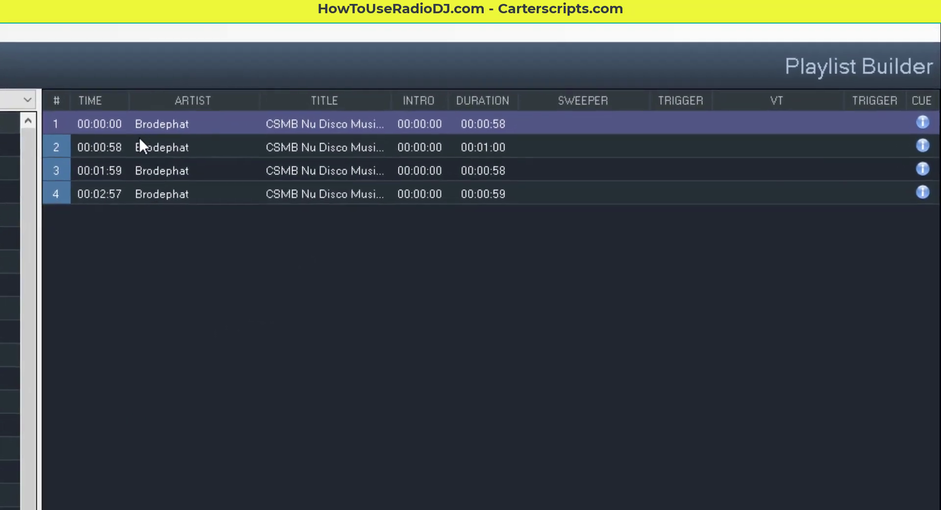
mouse_move(233, 209)
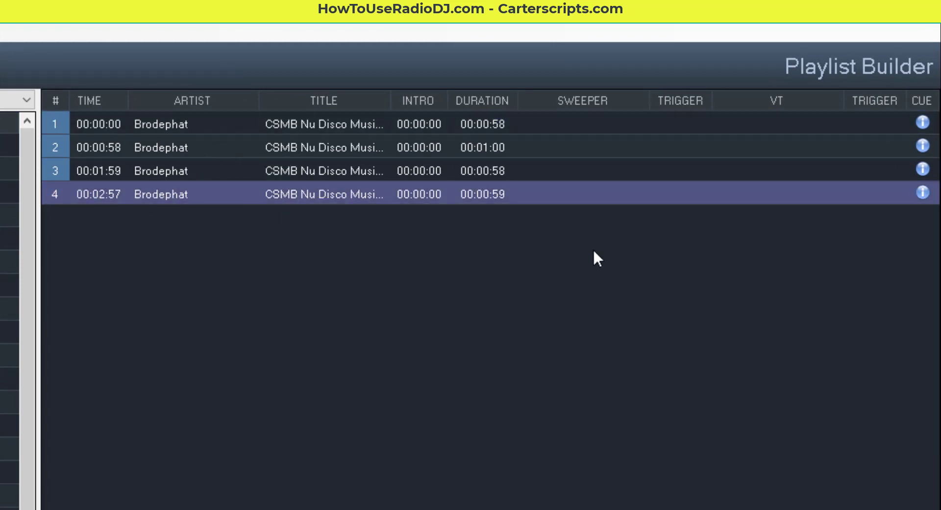
mouse_move(924, 106)
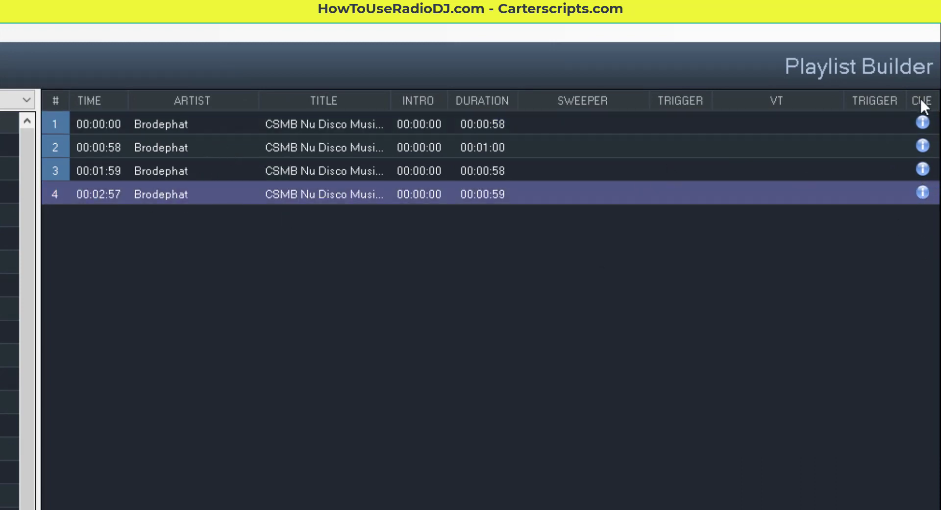
mouse_move(930, 175)
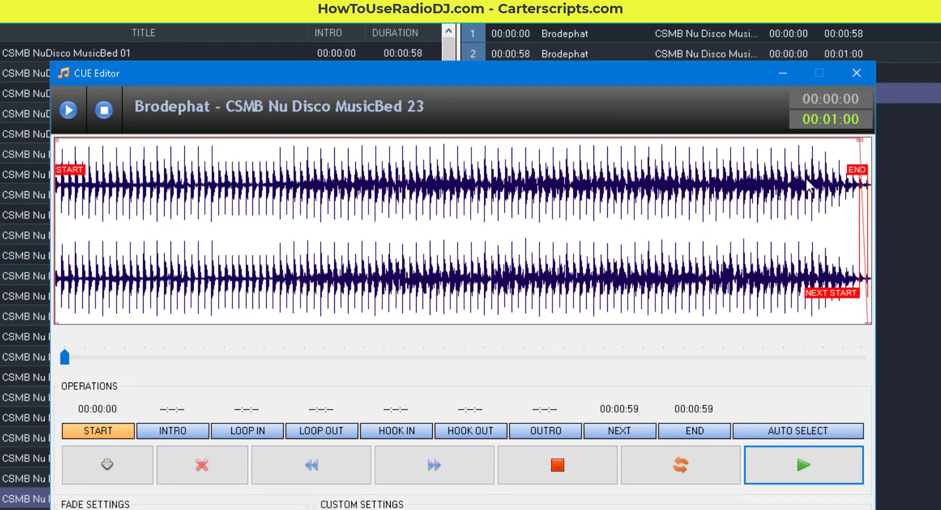
Play and then stop MusicBed 23 in the playlist builder's CUE Editor
click(802, 463)
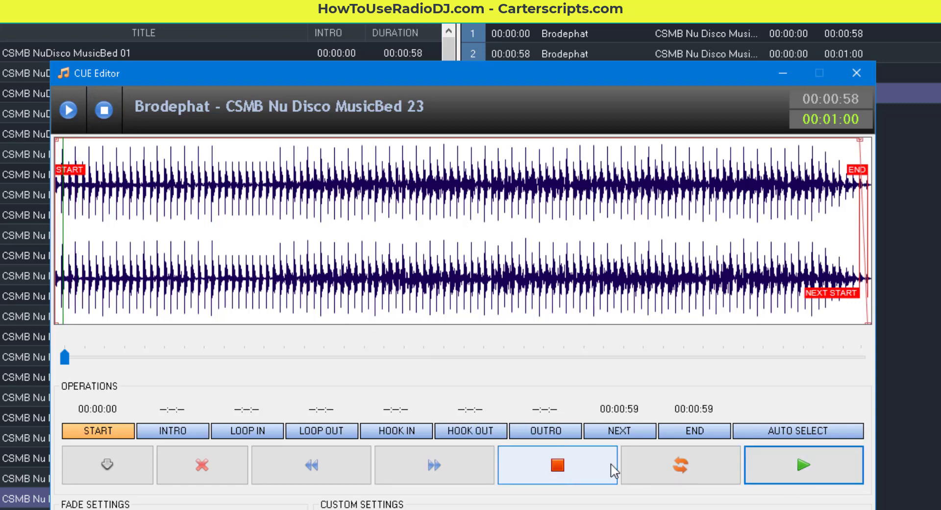
click(855, 72)
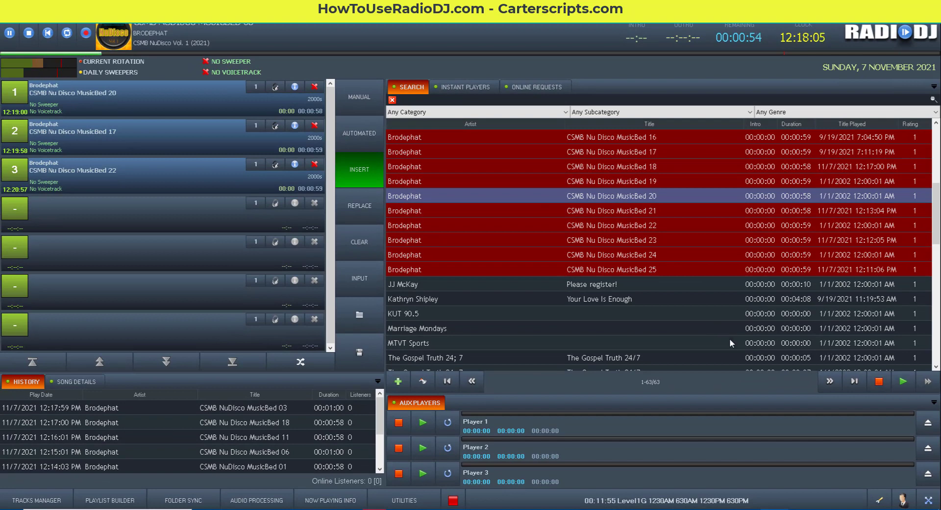
mouse_move(675, 305)
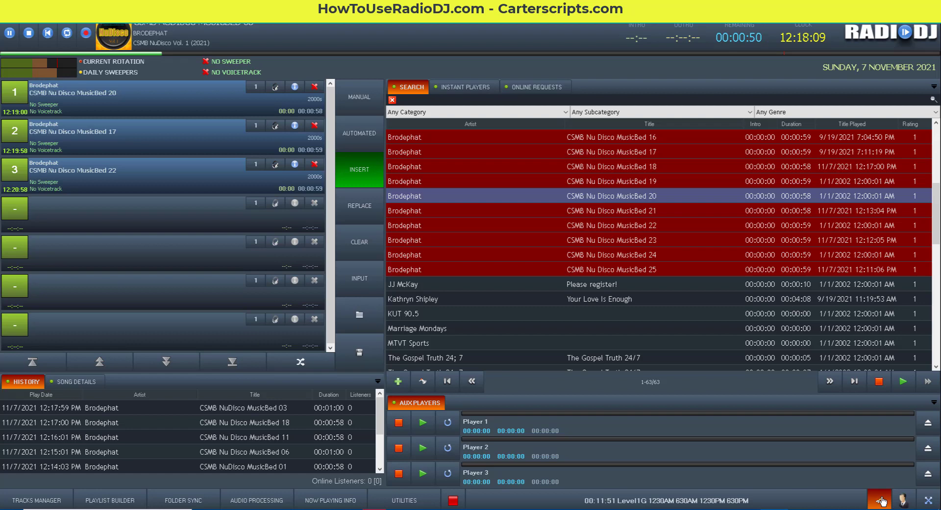
Re-check in Sound Cards settings that Monitoring (CUE) goes to BEHRINGER X-LIVE, then close settings unchanged
click(880, 499)
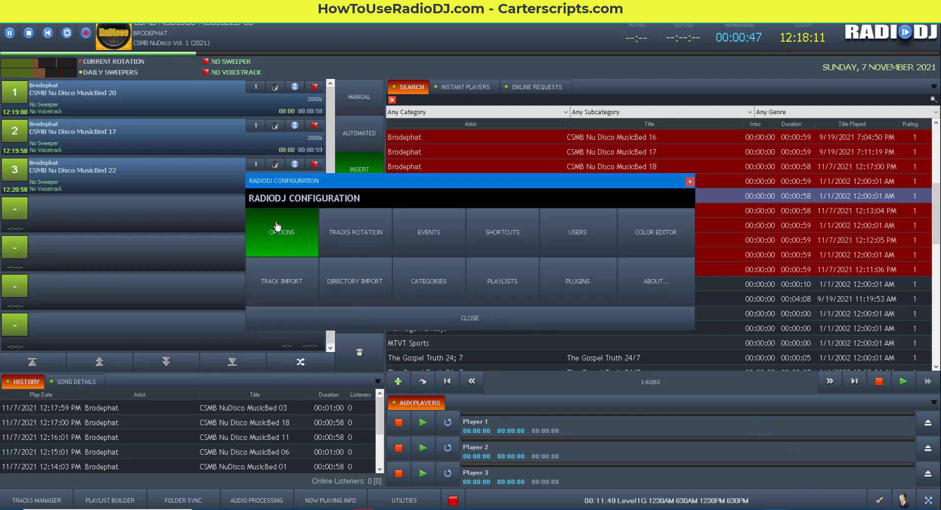
click(281, 232)
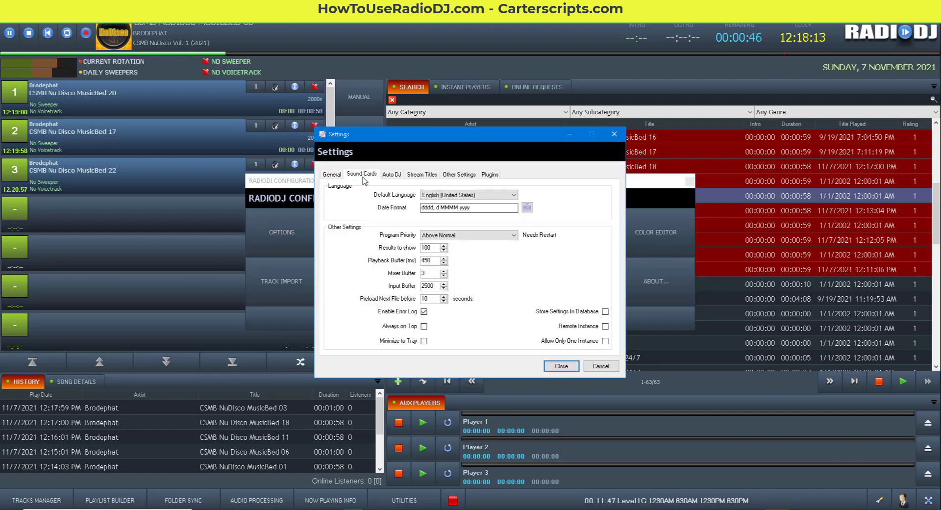
click(362, 174)
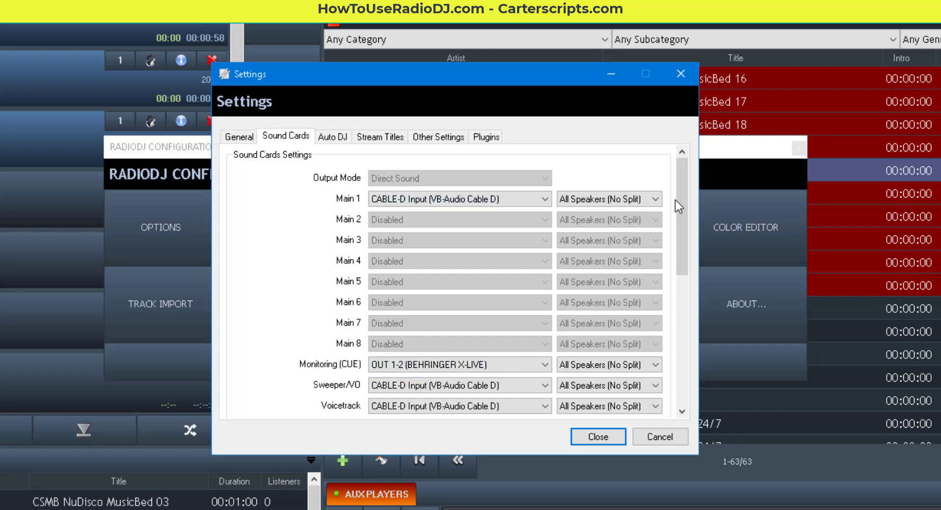
scroll(down, 3)
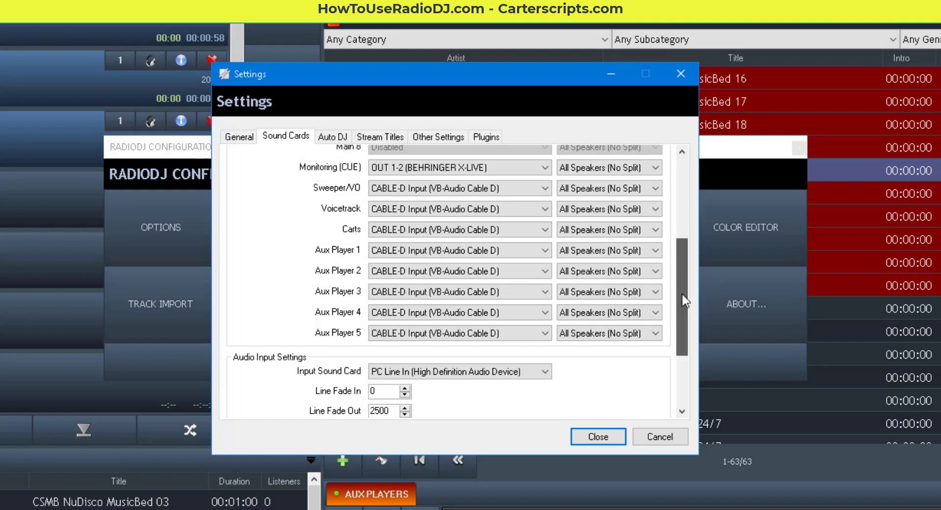
click(597, 436)
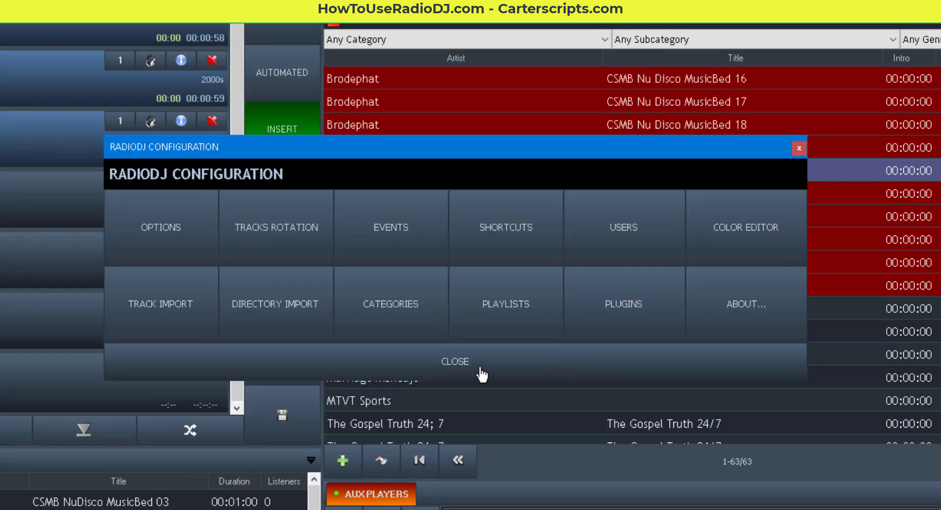